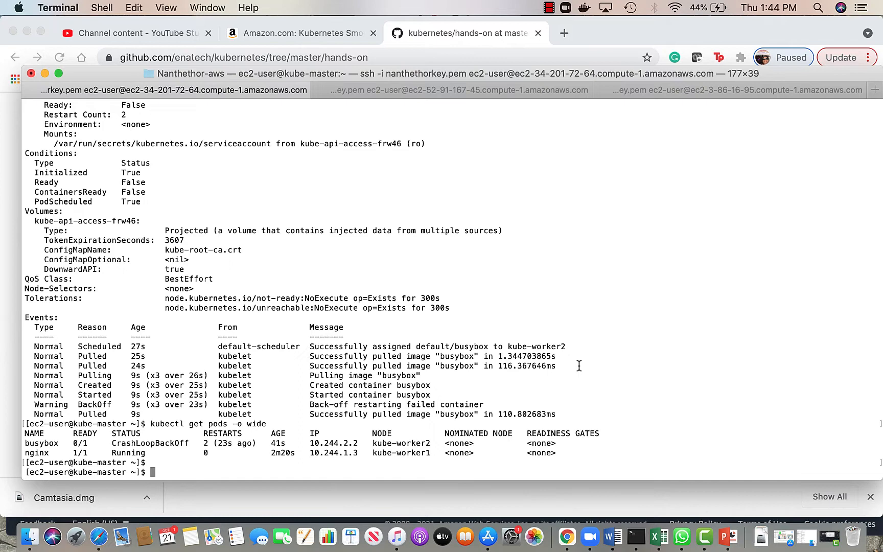
List pods and nodes with kubectl, then delete the nginx and busybox pods.
text(kubectl get nodes)
text(kubectl get pods)
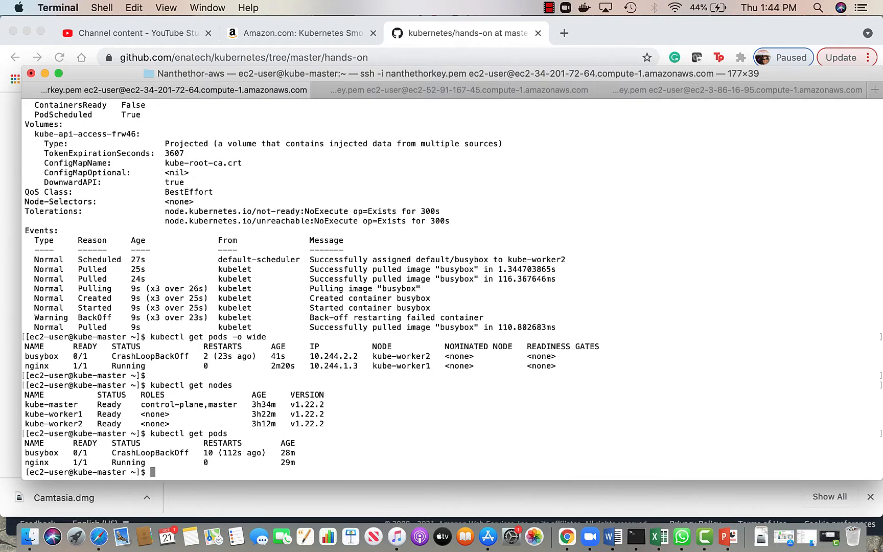
text(kubectl delete pod nginx)
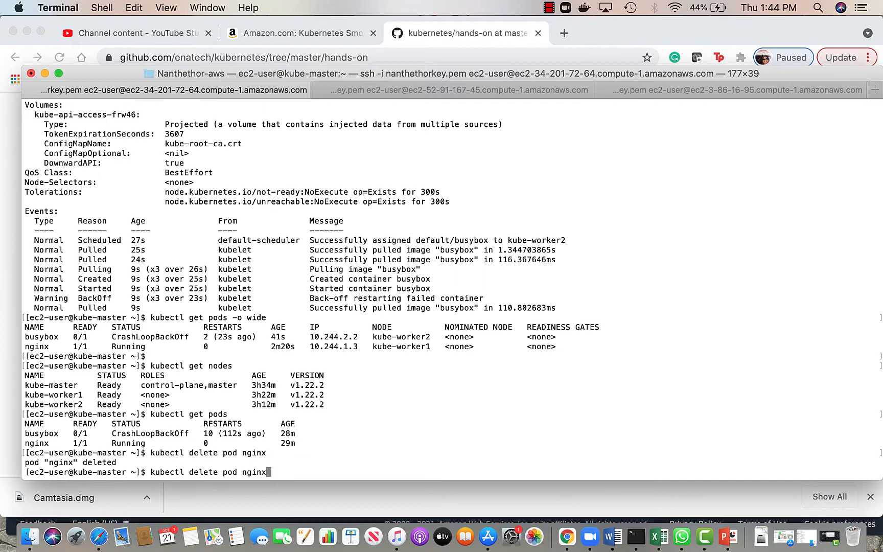
text(busybo)
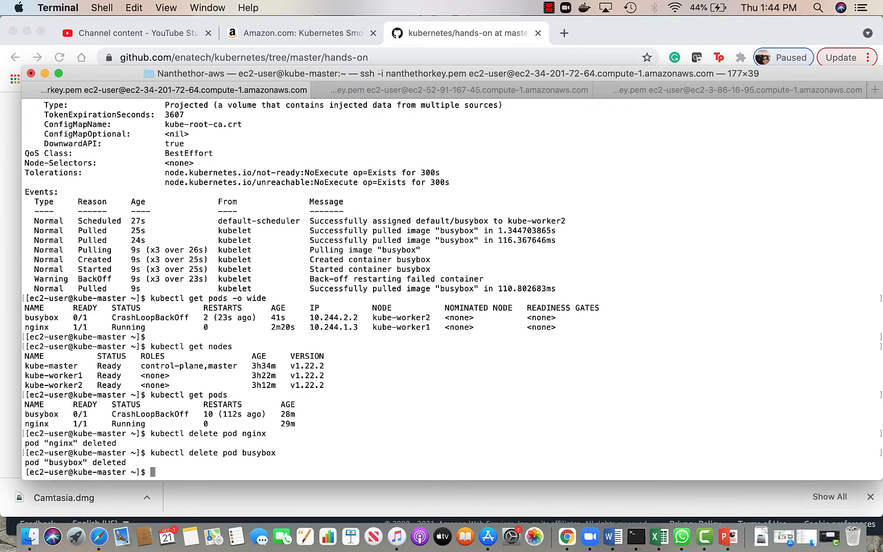
mouse_move(636, 536)
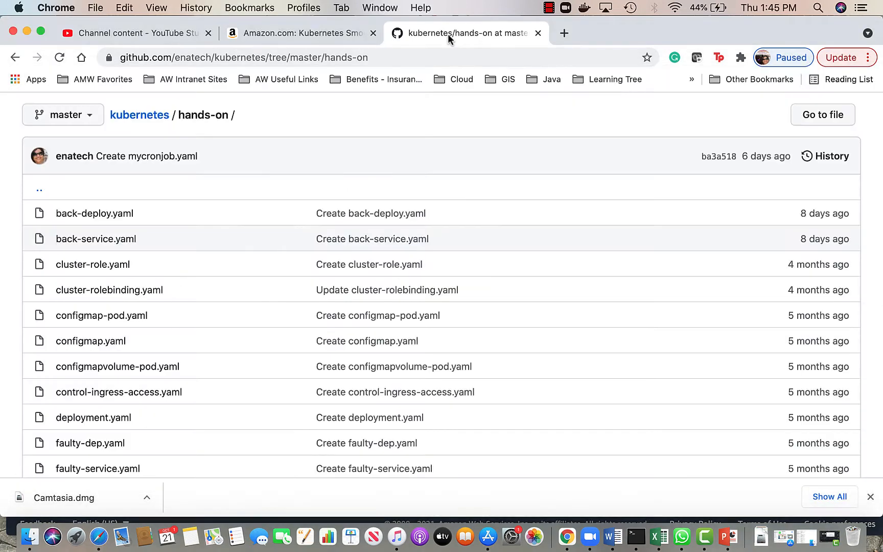
mouse_move(433, 146)
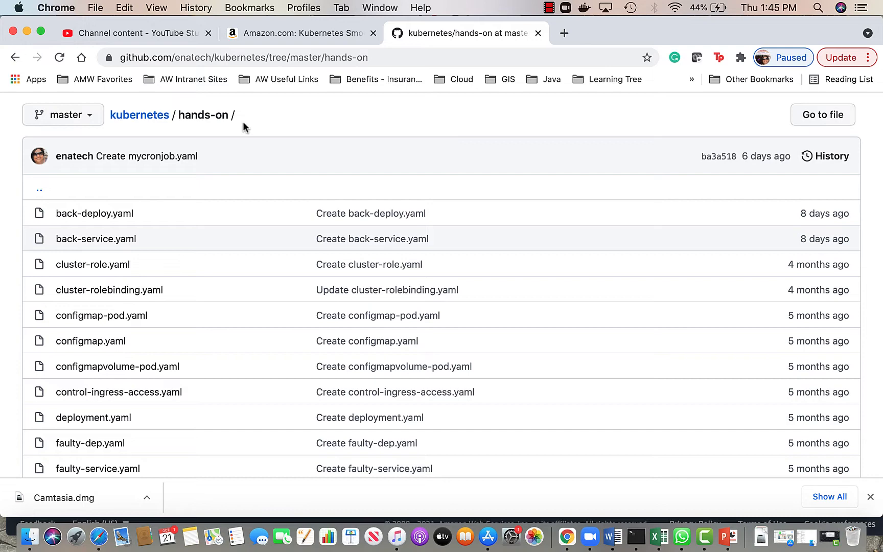
mouse_move(366, 164)
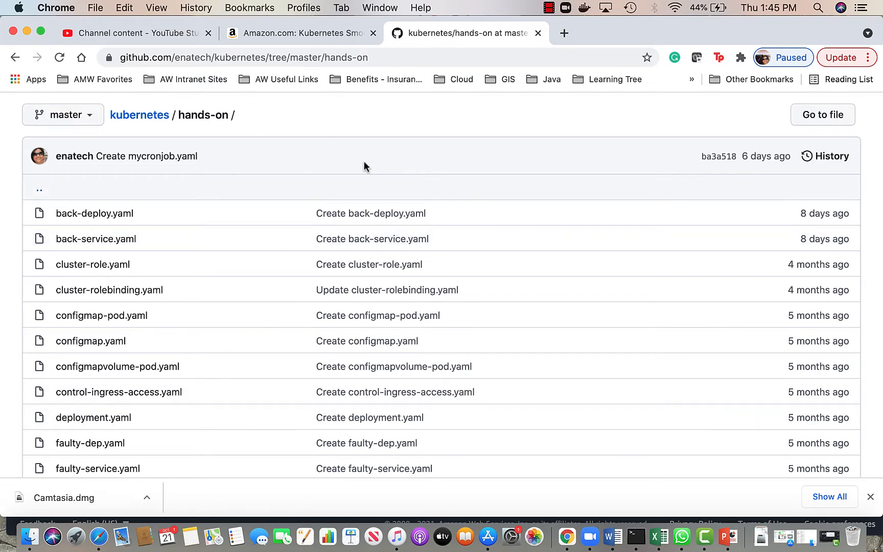
Show nginx.yaml in the hands-on folder and highlight its whole twelve-line pod definition.
scroll(down, 3)
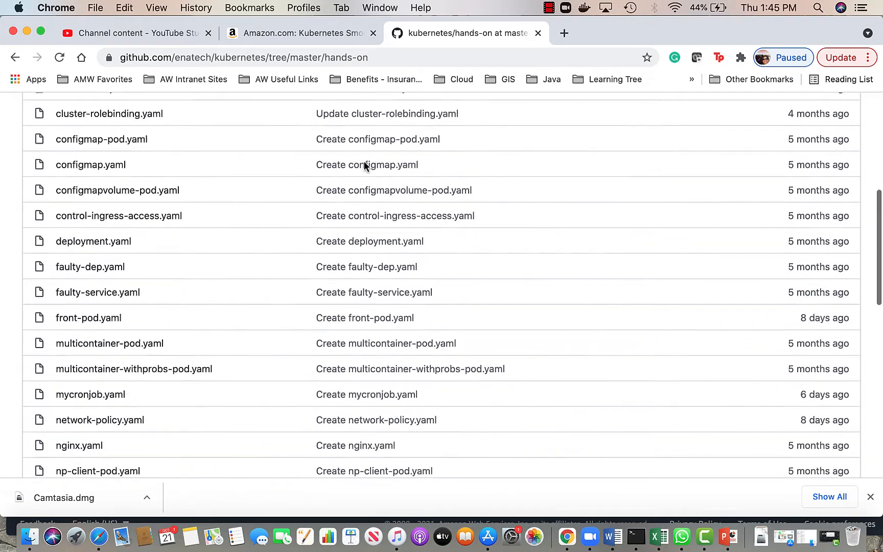
click(78, 401)
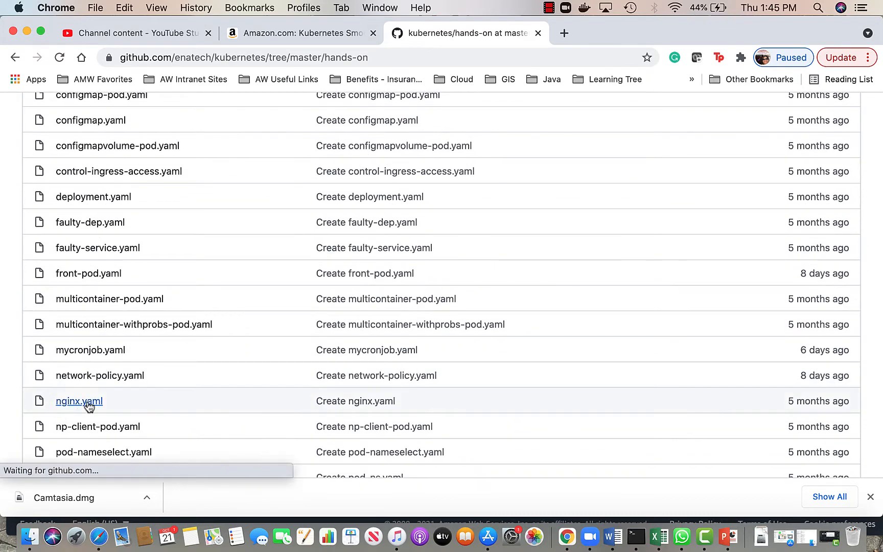
click(78, 401)
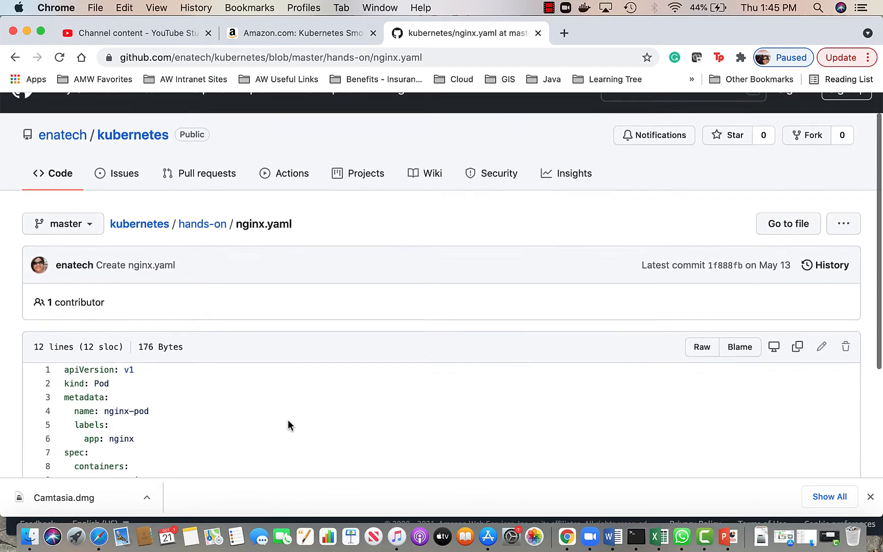
scroll(down, 3)
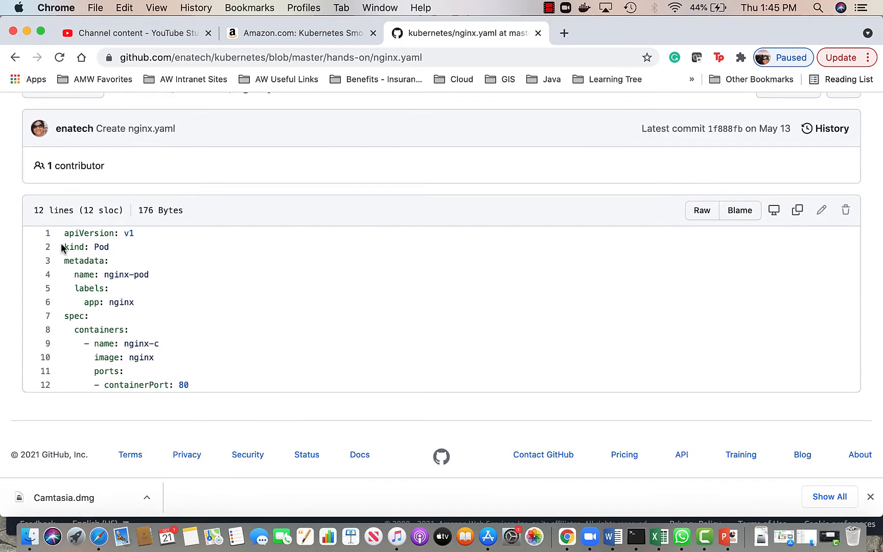
drag(64, 233, 189, 384)
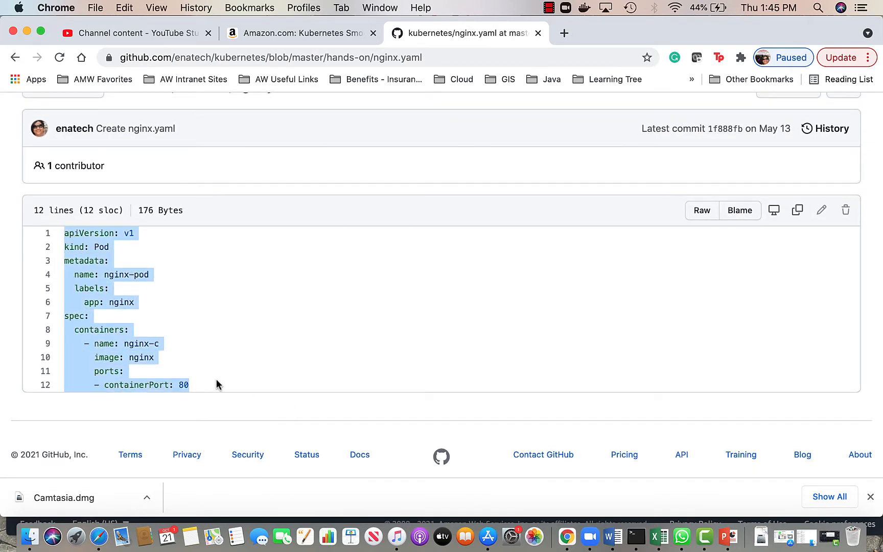
mouse_move(626, 534)
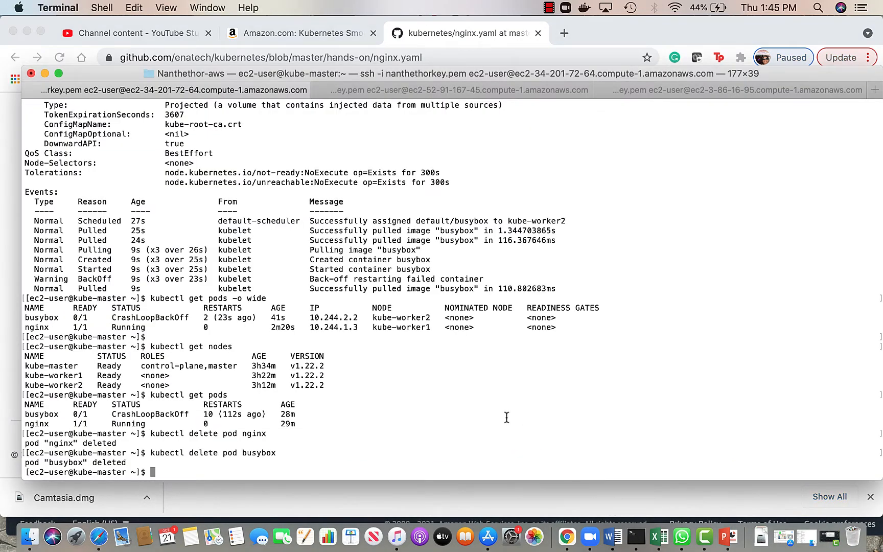
List the home directory, then make a test directory and change into it.
text(vi pod.yaml)
text(ls)
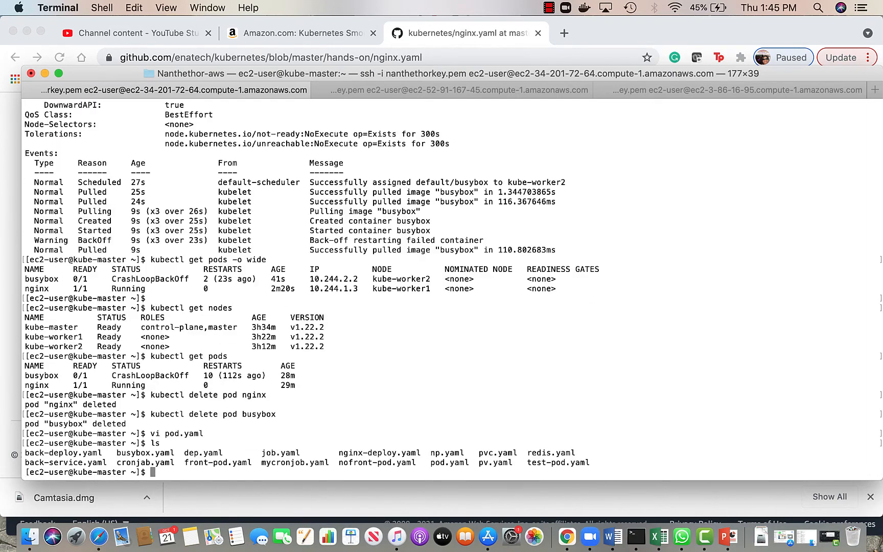
text(mk)
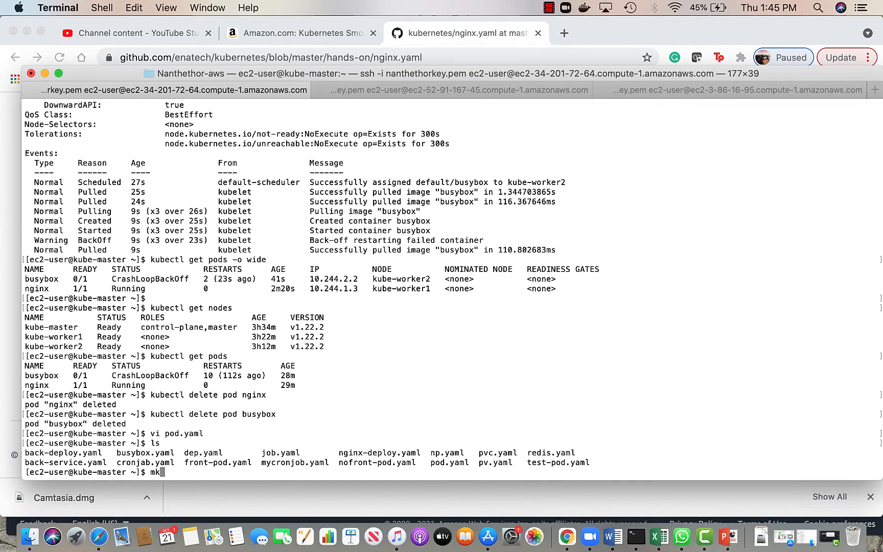
text(dir test)
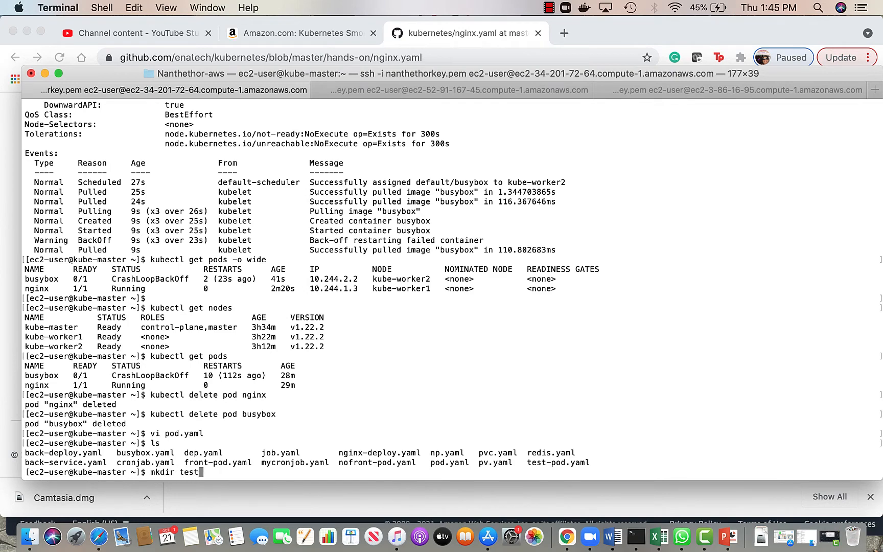
text(cd test)
text(vi pod.ya)
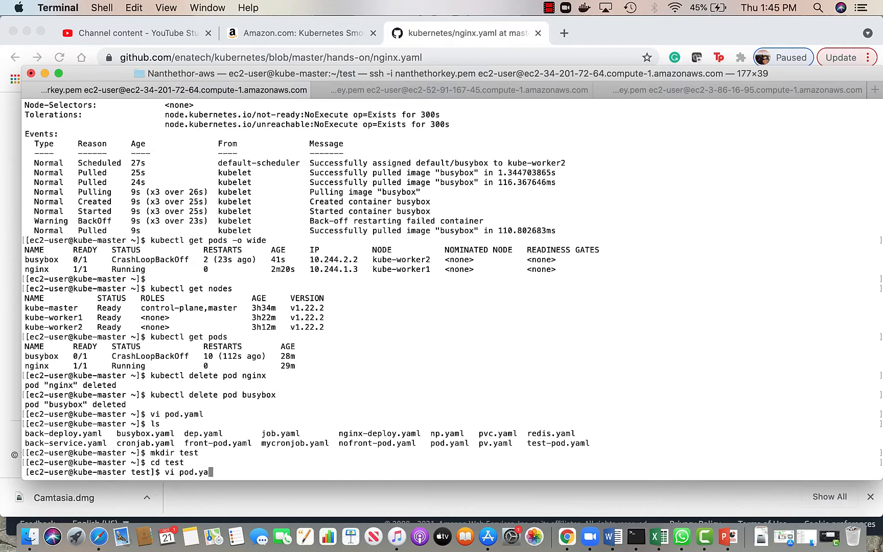
Edit pod.yaml in vi, pasting the pod manifest starting 'apiVersion: v1', and save it.
key(enter)
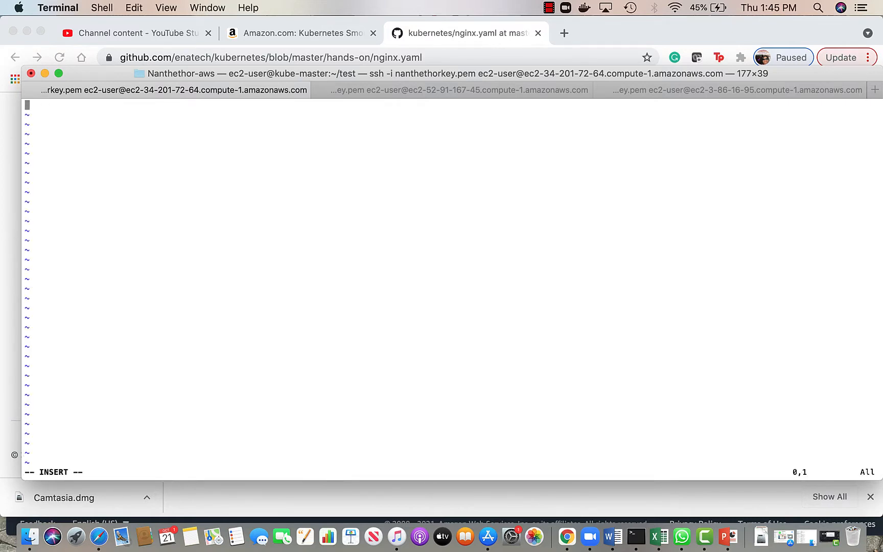
text(apiVersion: v1)
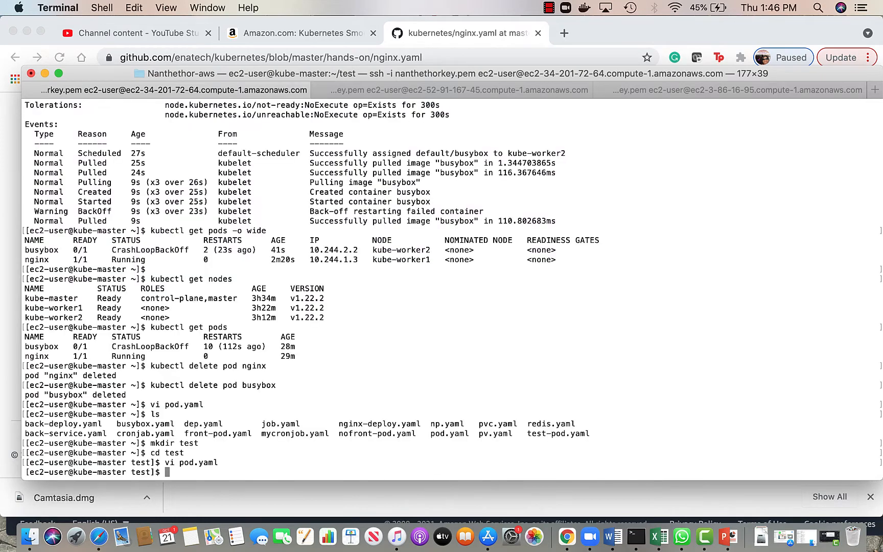
Create nginx-pod with kubectl apply -f pod.yaml and check it with kubectl get pods.
text(kubectl)
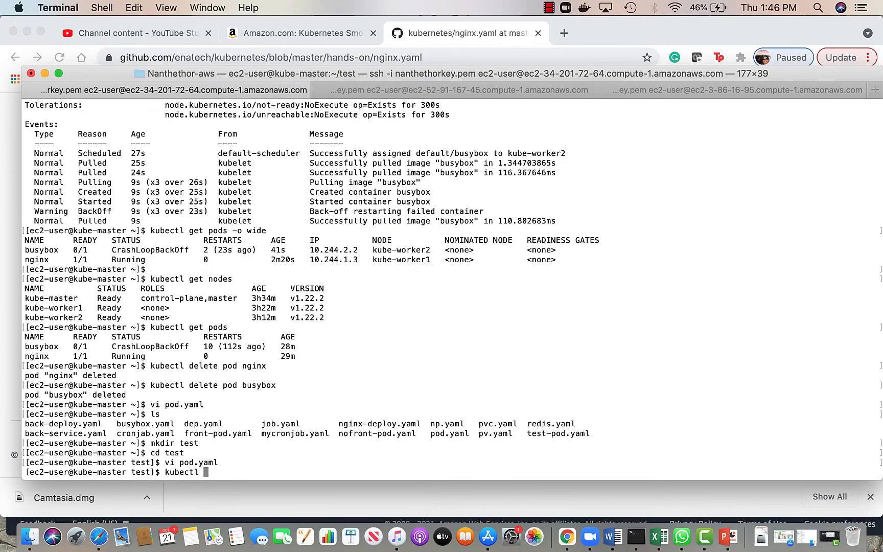
text(apply -f pod.yaml)
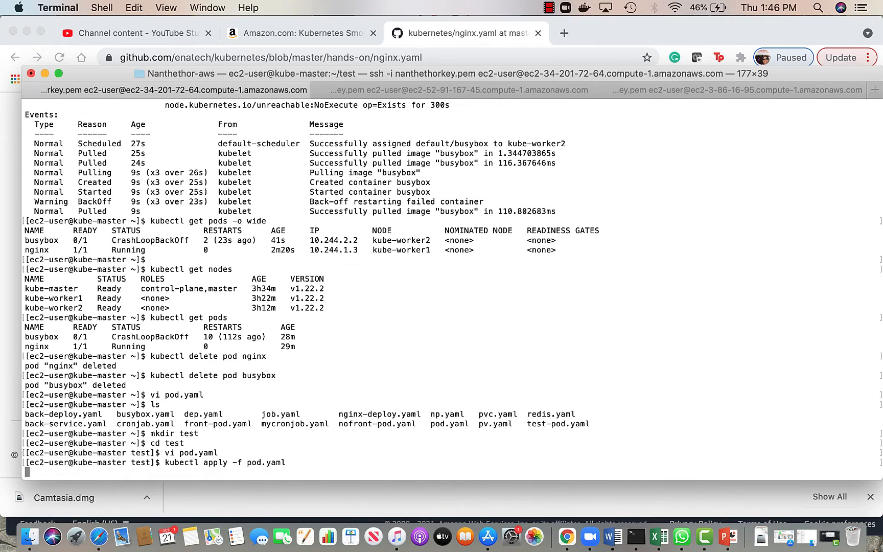
key(Return)
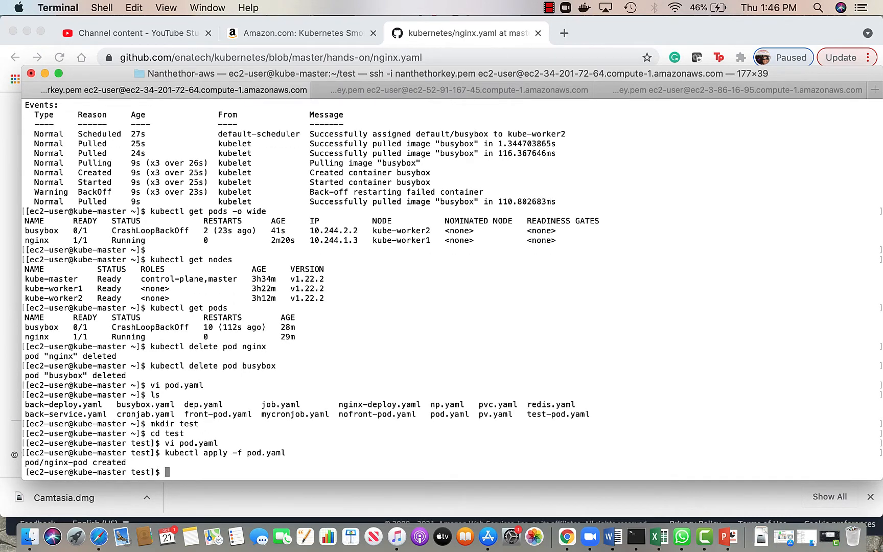
text(kubectl get pods)
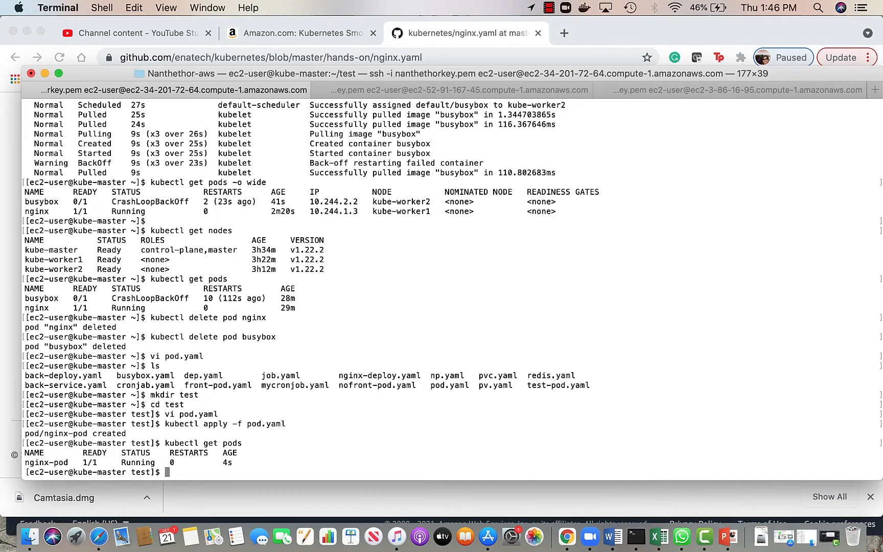
Start an interactive shell in nginx-pod via kubectl exec -it nginx-pod -- sh.
text(kubectl)
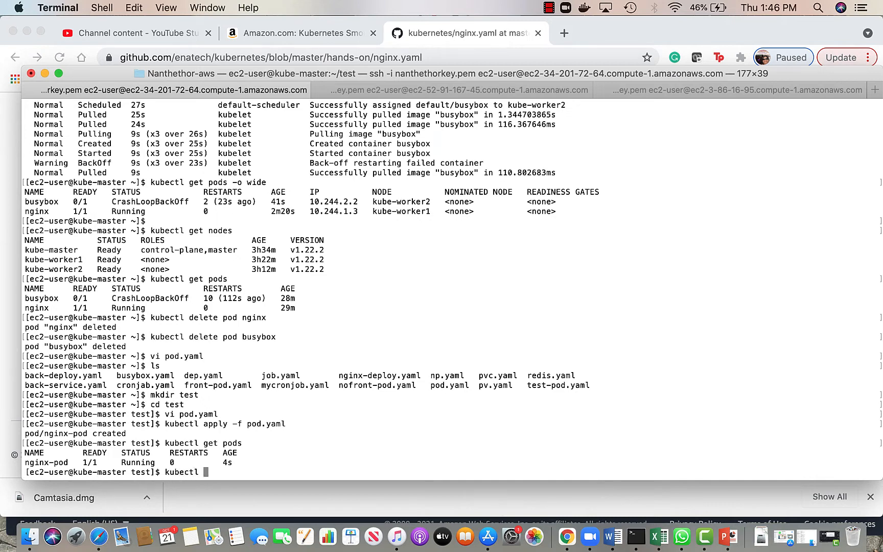
text(exec -it)
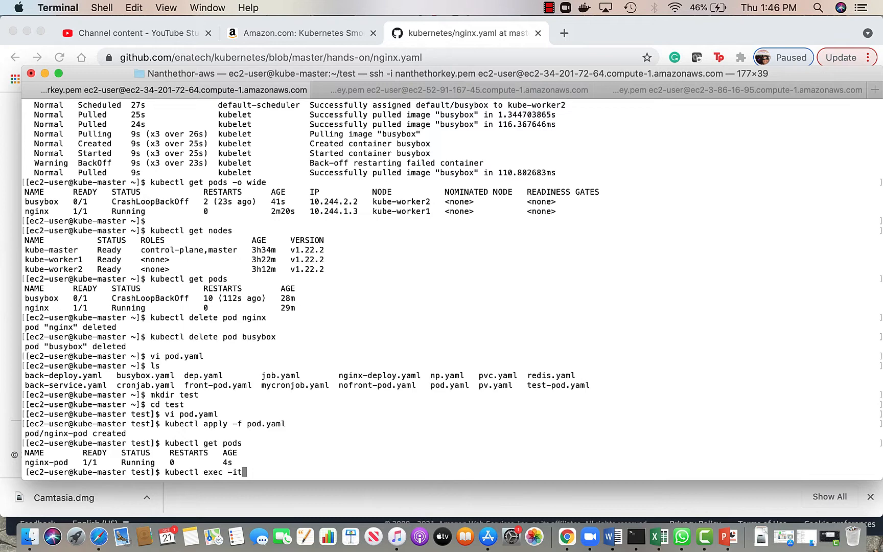
text(nginx-pod -- sh)
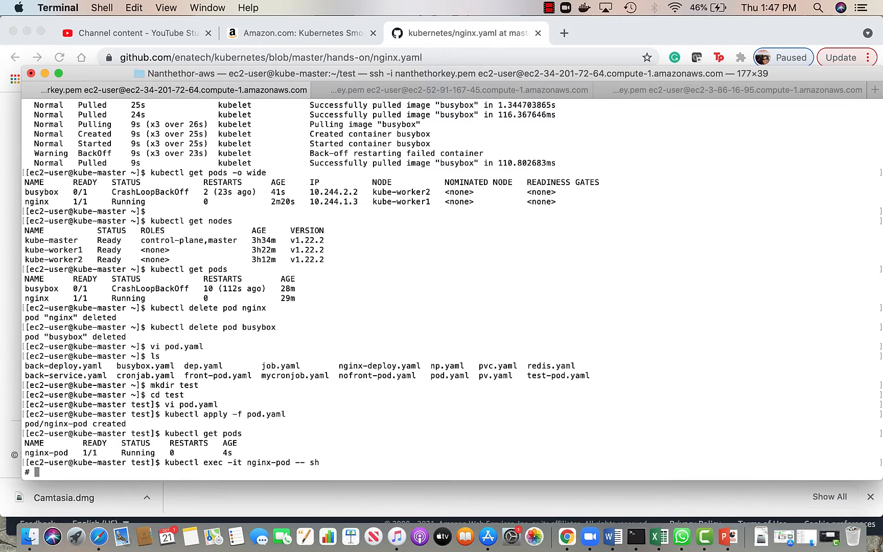
List the pod's root filesystem, try curl inside it, then exit and begin a wide pod listing.
text(ls)
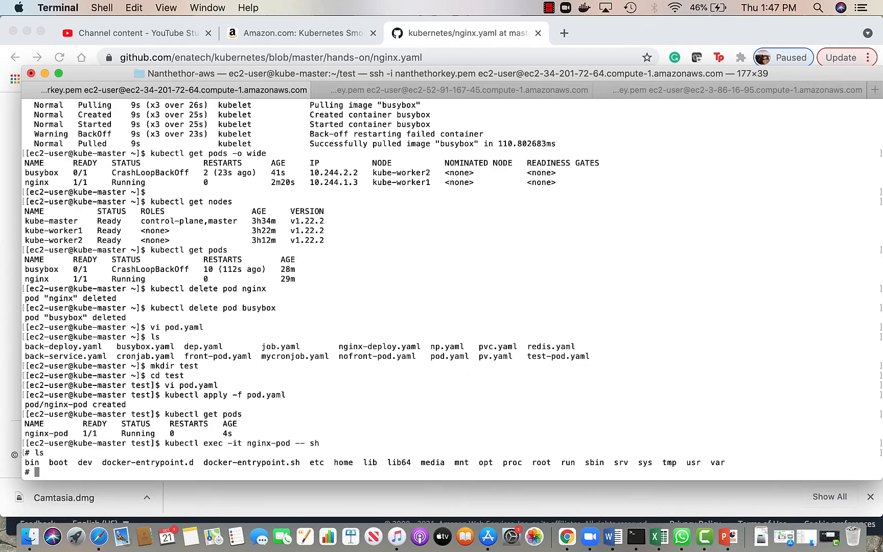
text(more do)
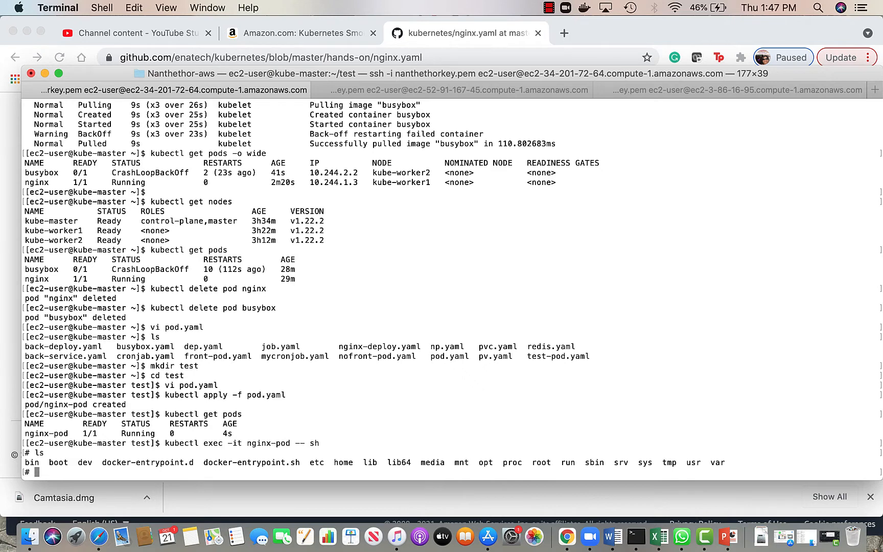
text(cu)
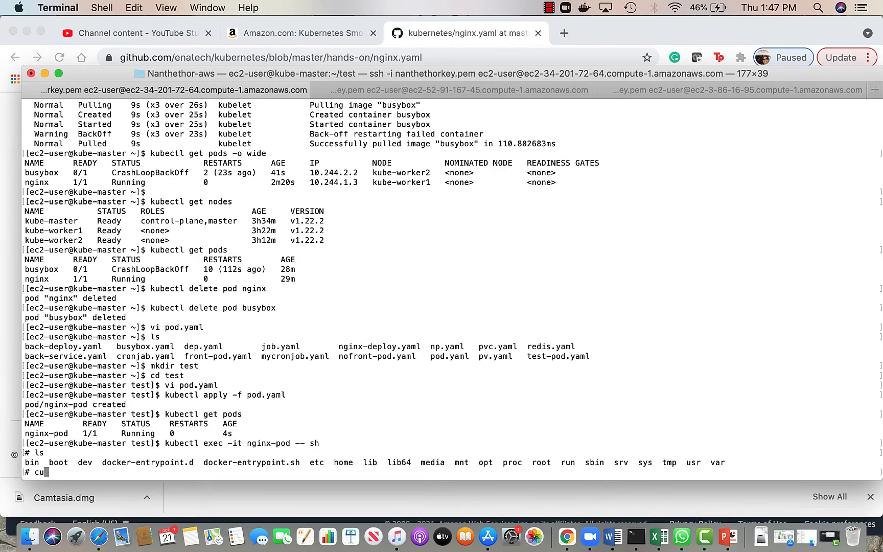
text(rl)
text(kubectl get pods)
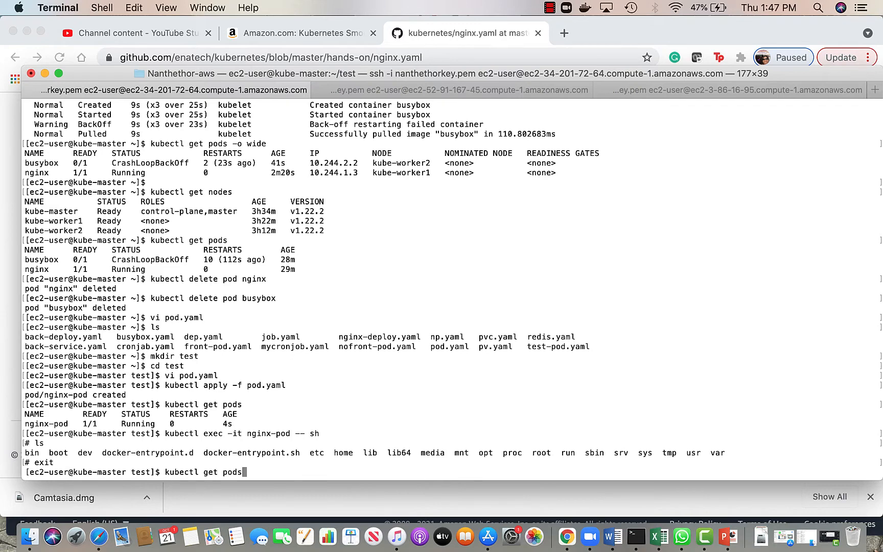
text(-o wid)
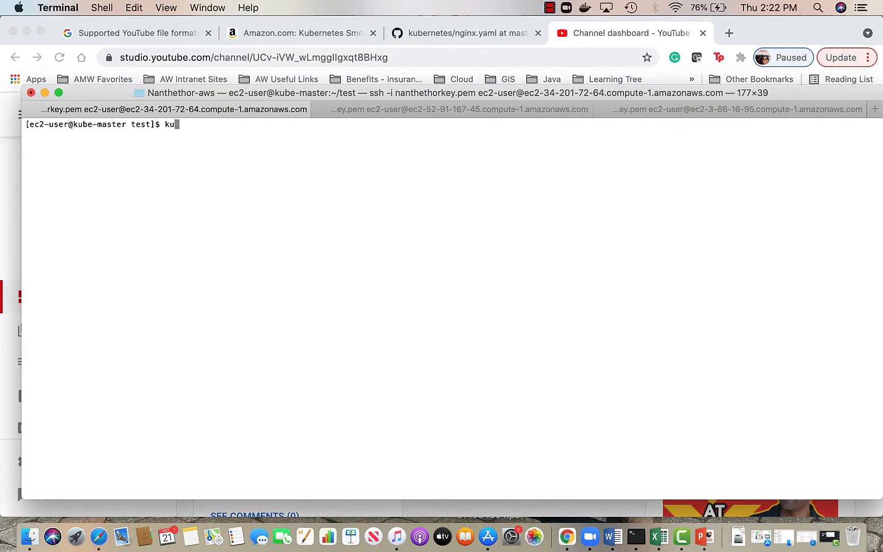
Show nginx-pod's wide details (Running on kube-worker1, IP 10.244.1.4) and start a kubectl exec -it command.
text(bectl get pods)
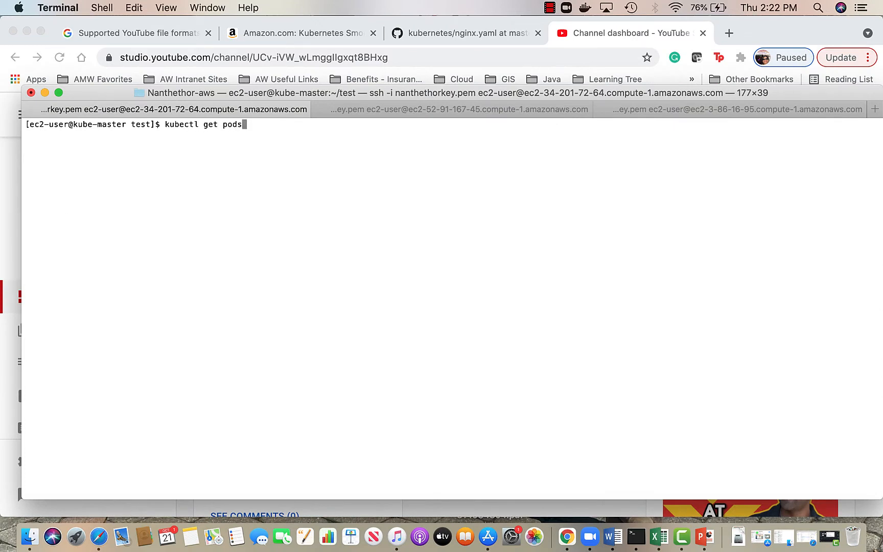
text(-o wide)
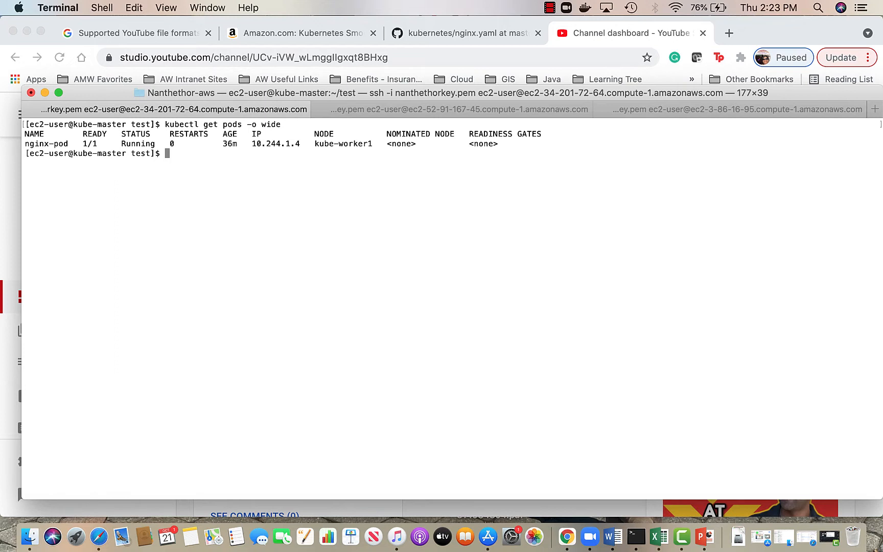
text(kubectl)
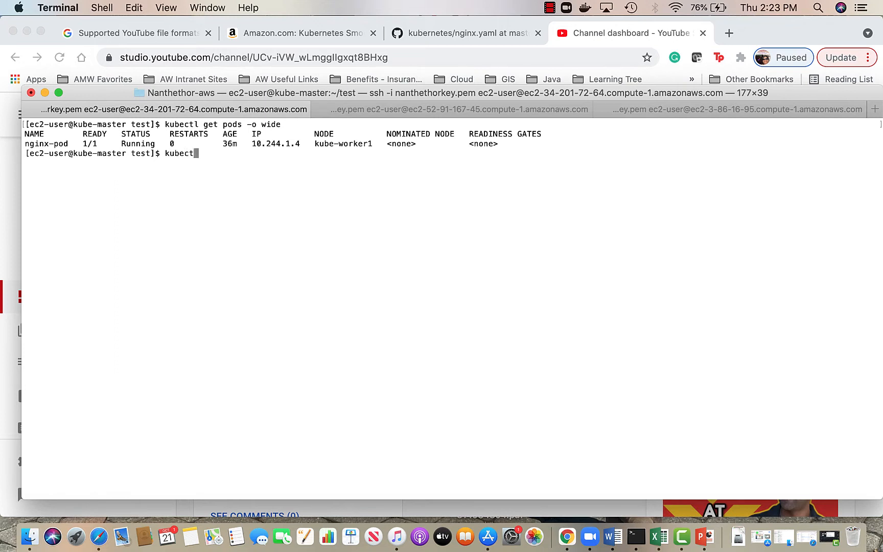
text(exec)
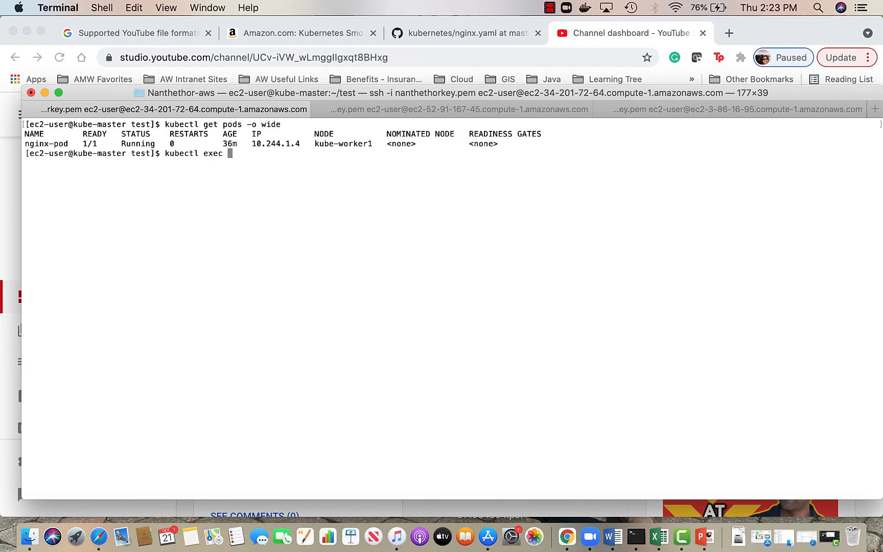
text(-it)
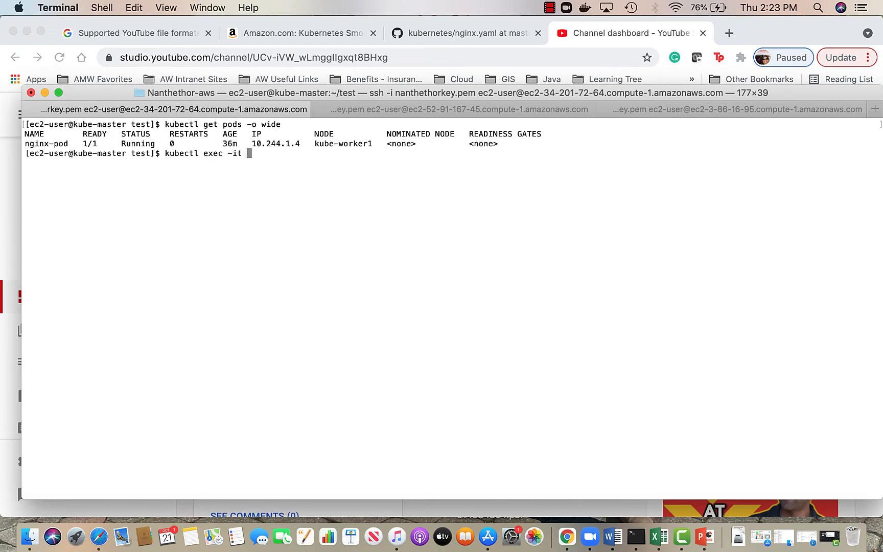
text(nginx-pod -- sh)
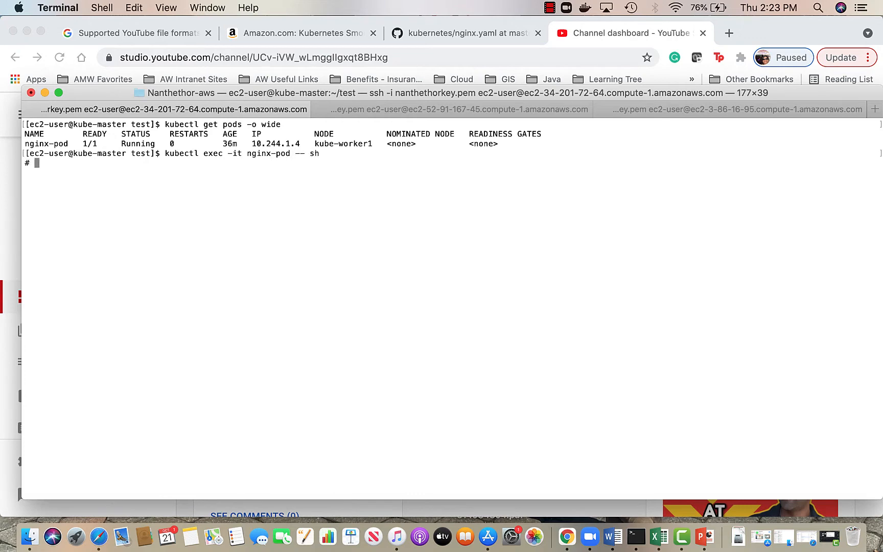
text(curl h)
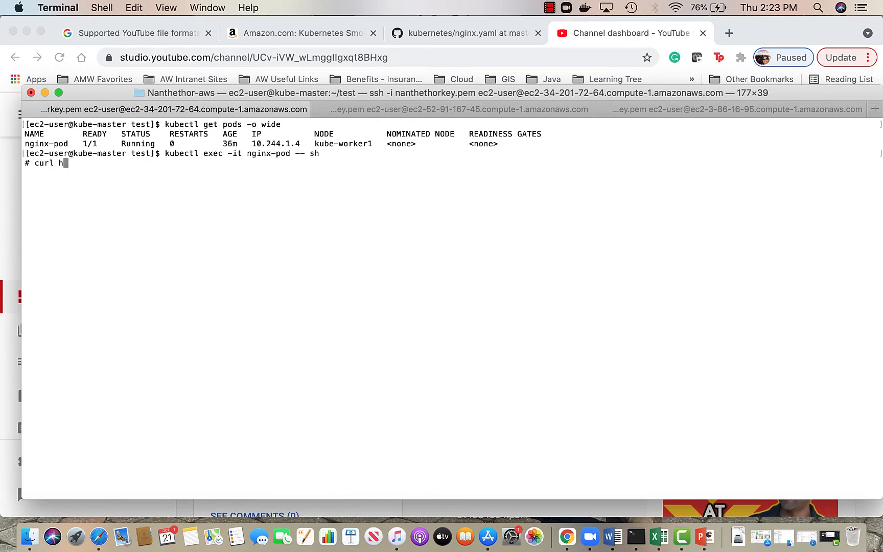
text(ttp://)
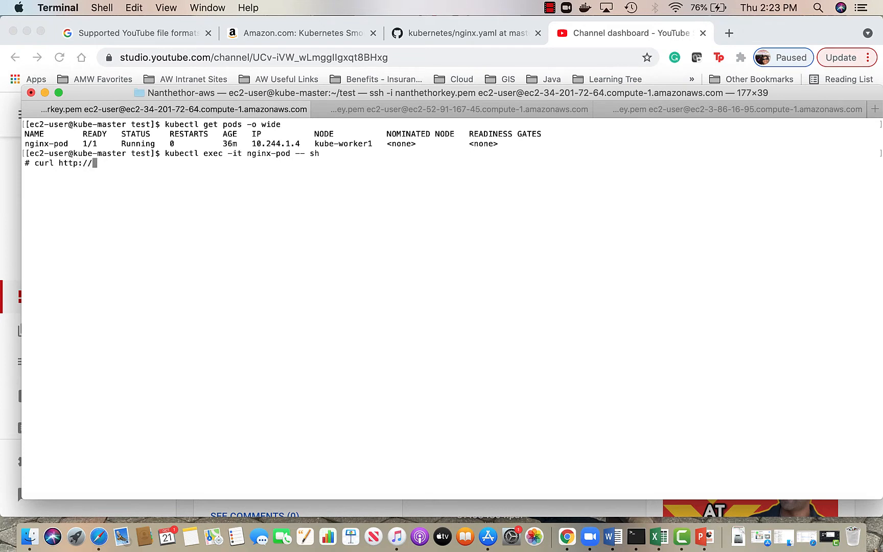
text(l)
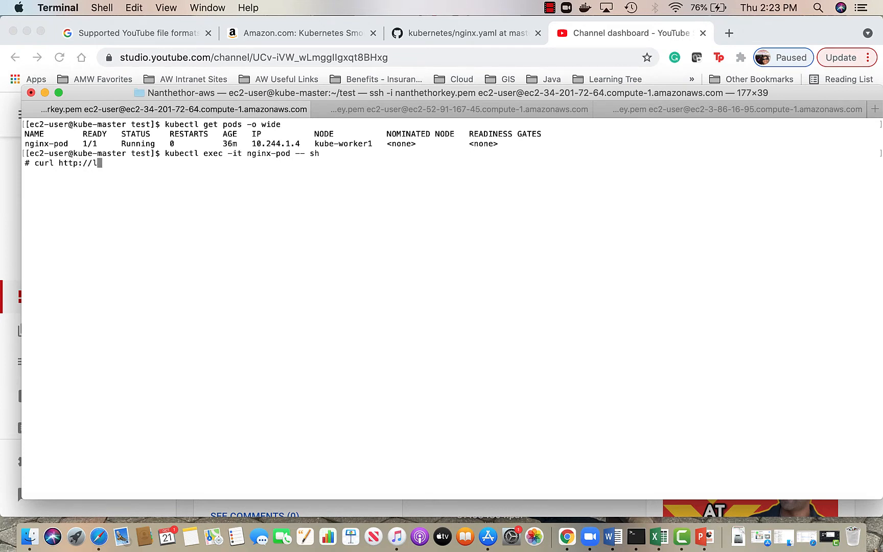
text(ocalhost:80)
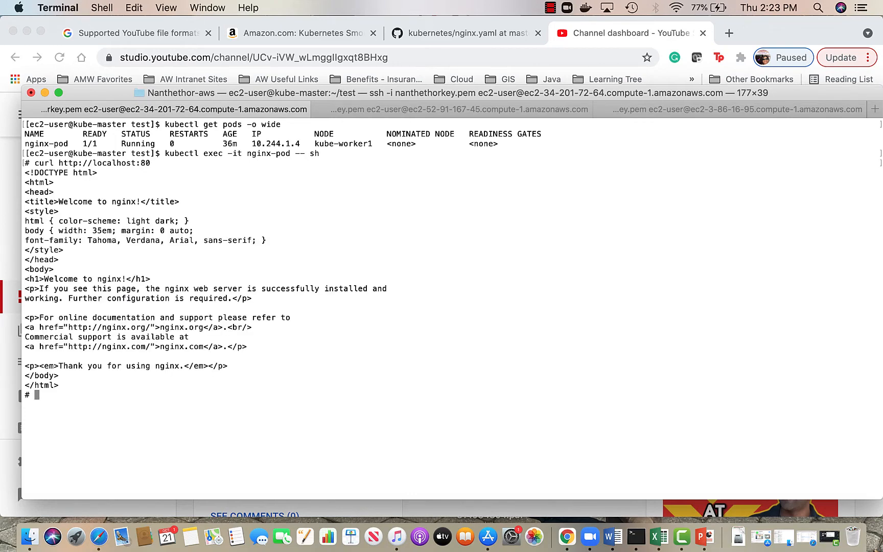
text(curl)
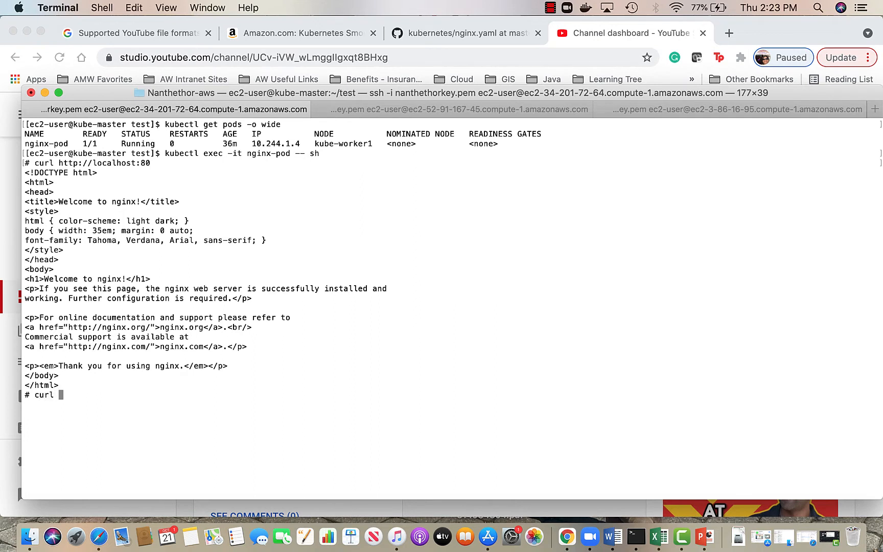
text(http://)
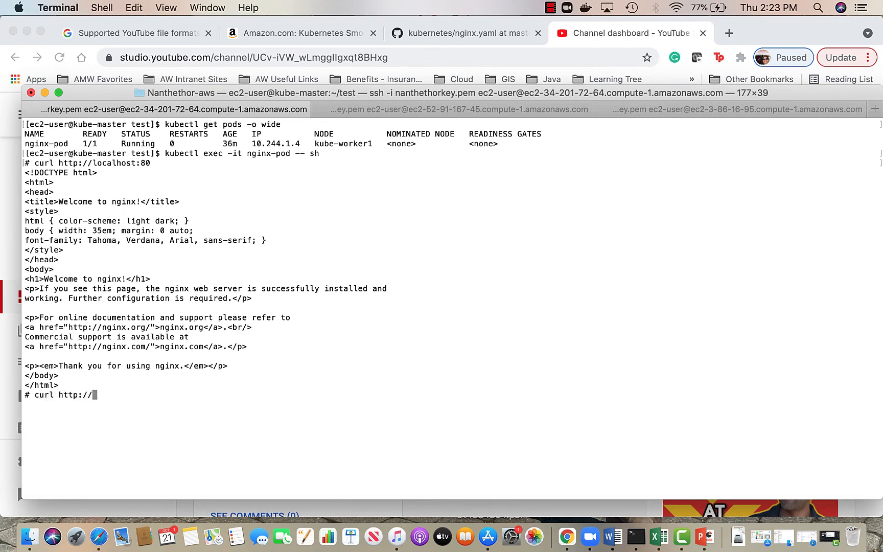
text(10.1)
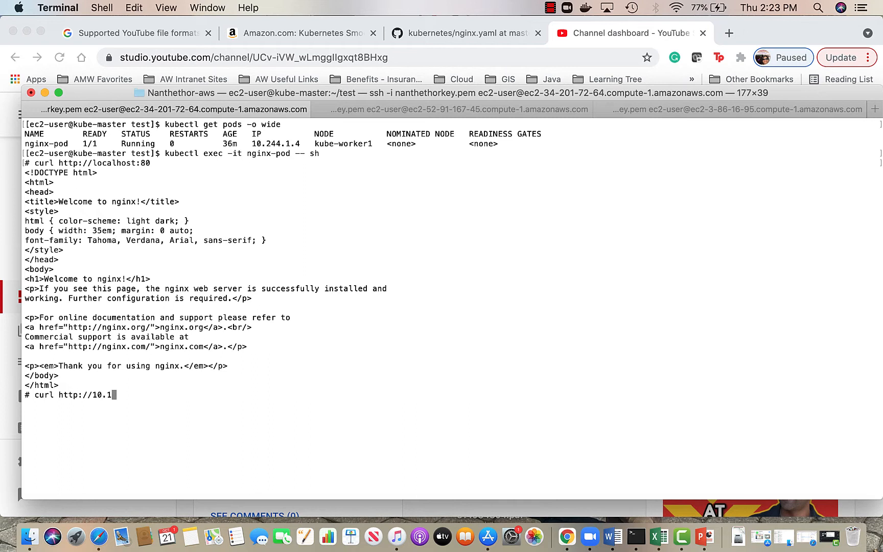
text(244.)
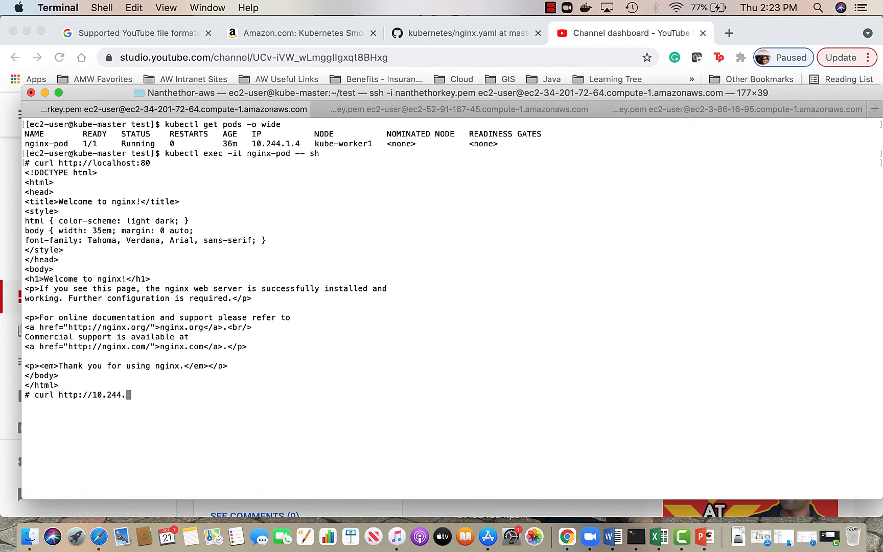
text(1.4:80)
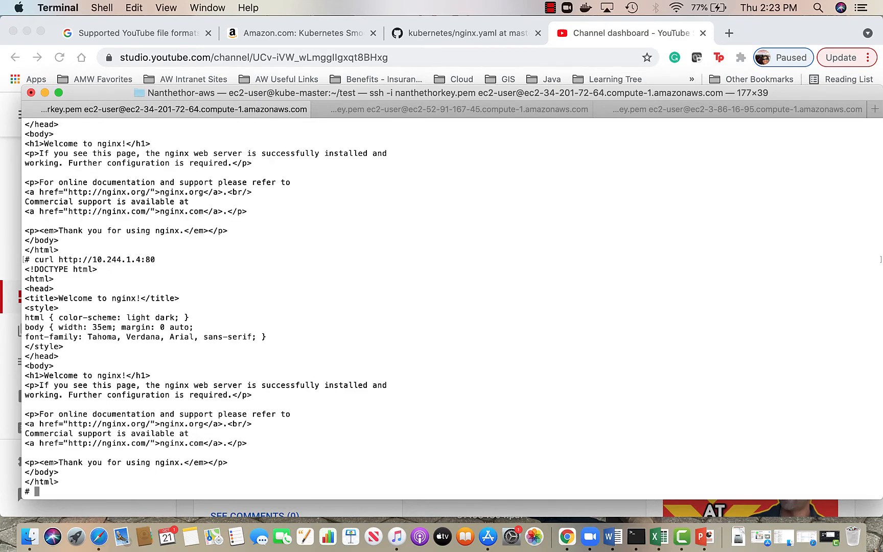
text(exit)
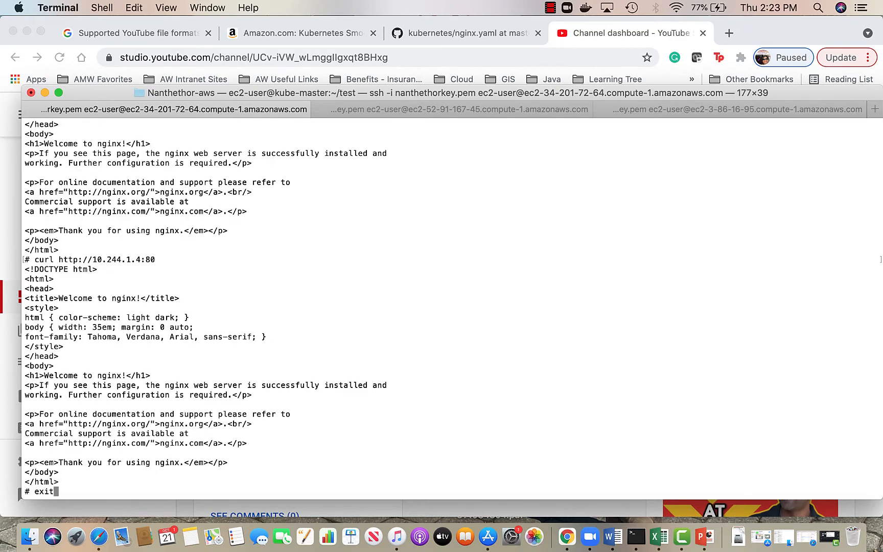
On kube-worker1, run sudo docker ps -a | grep nginx to find the nginx and pause containers.
click(456, 110)
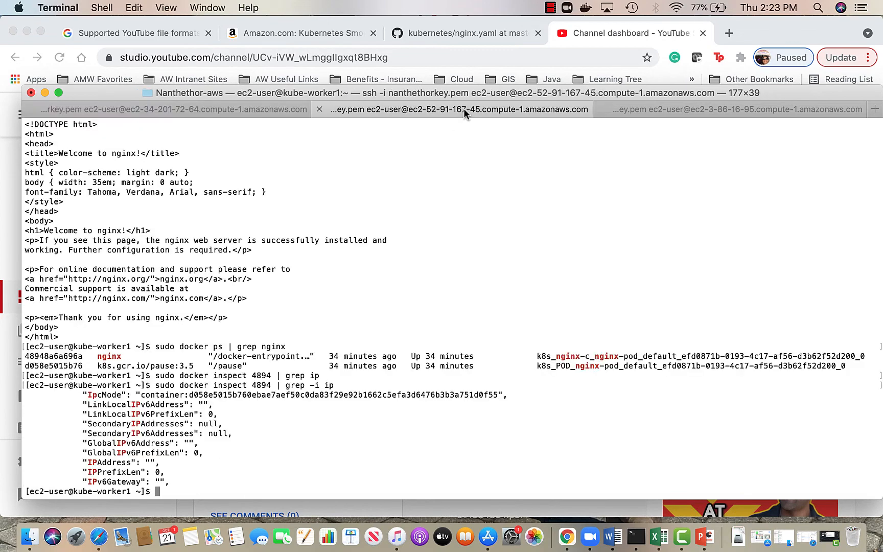
mouse_move(403, 360)
text(curl http://10.244.1.4:80)
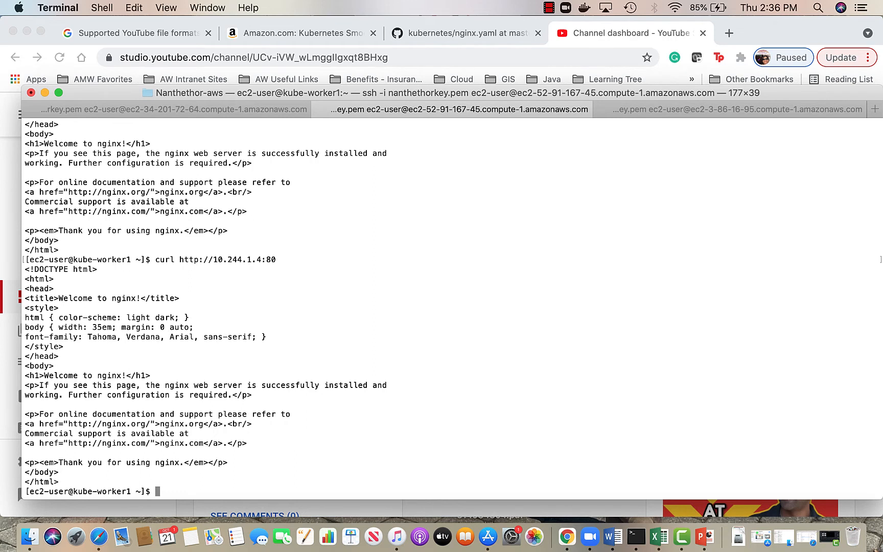
text(sudo docker)
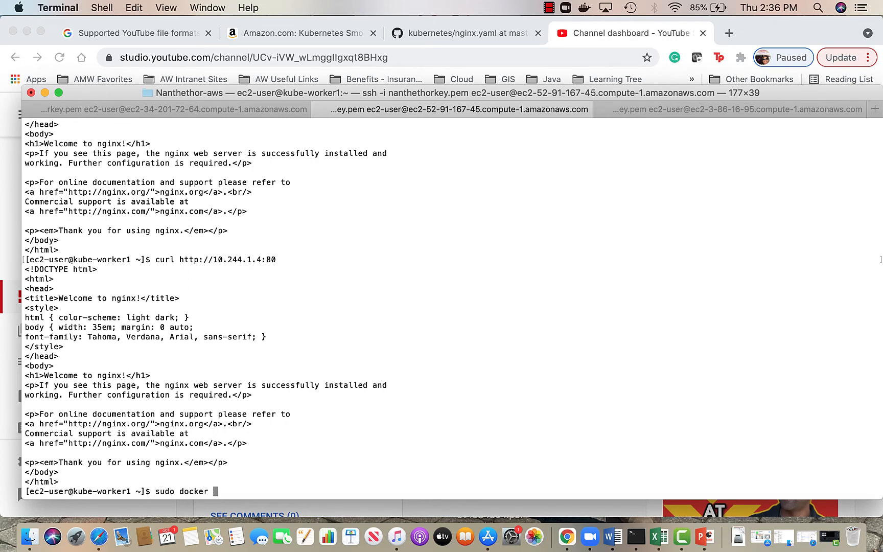
text(ps -a)
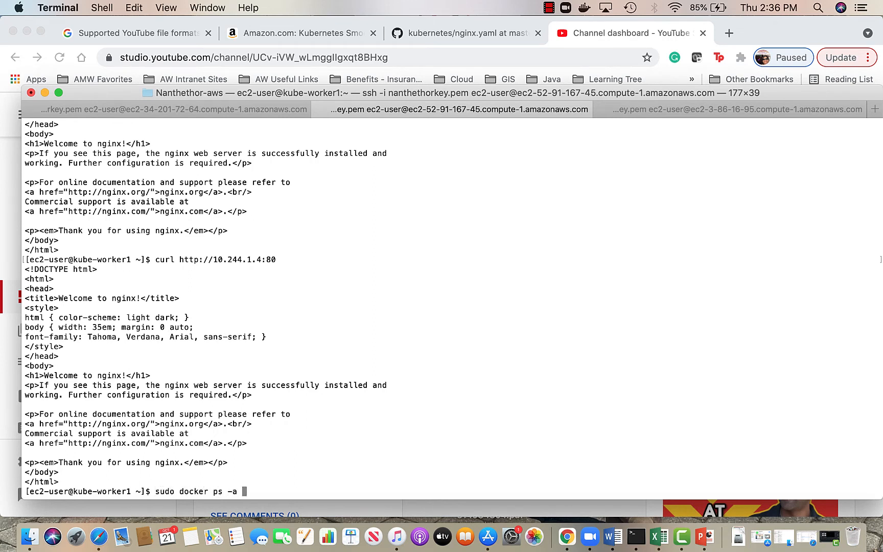
text(| grep nginx)
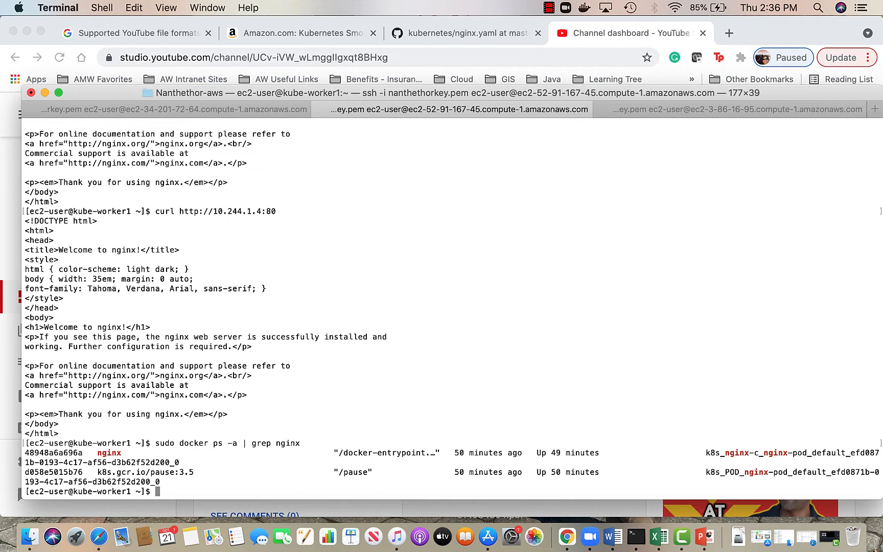
Enter the nginx container 4894 with sudo docker exec -it 4894 sh.
text(sudo docker ex)
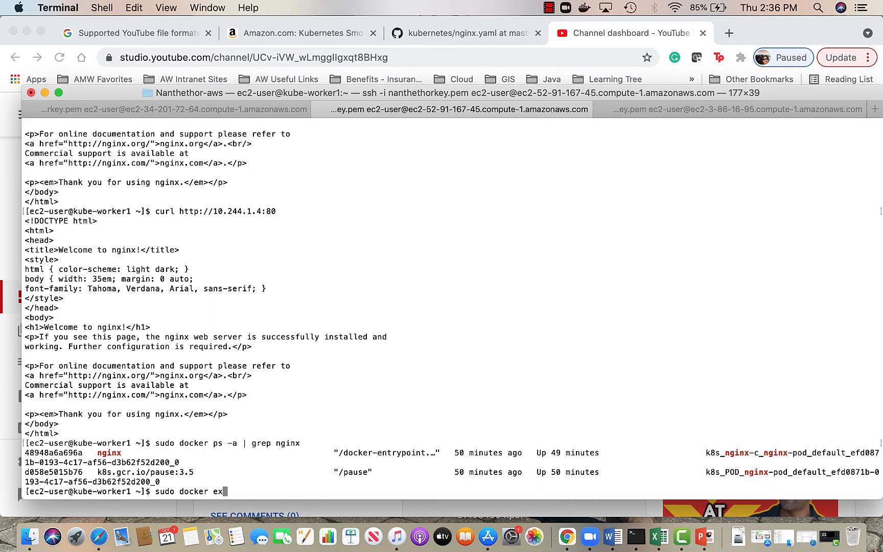
text(ec)
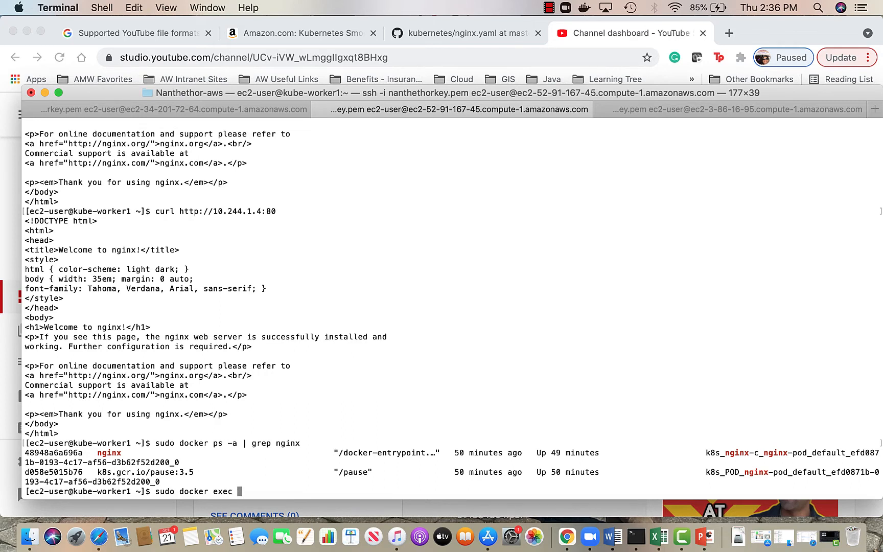
text(489)
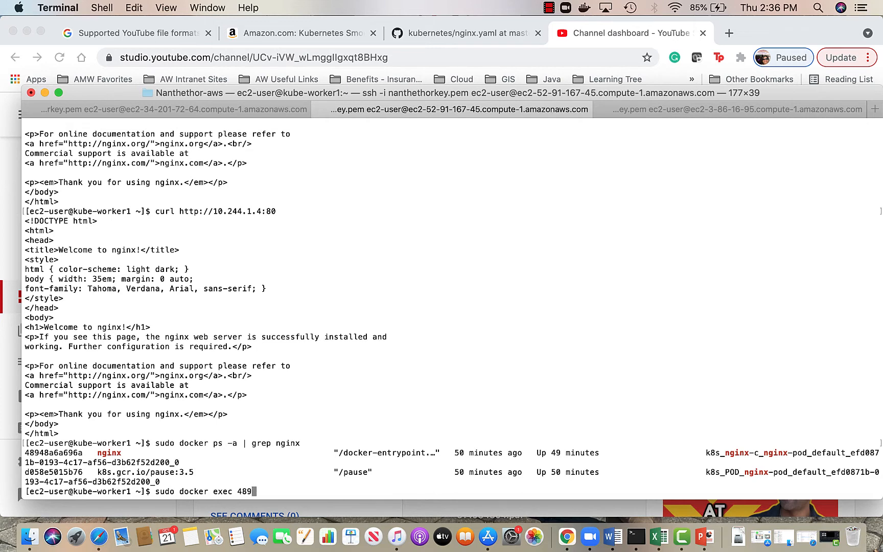
text(4)
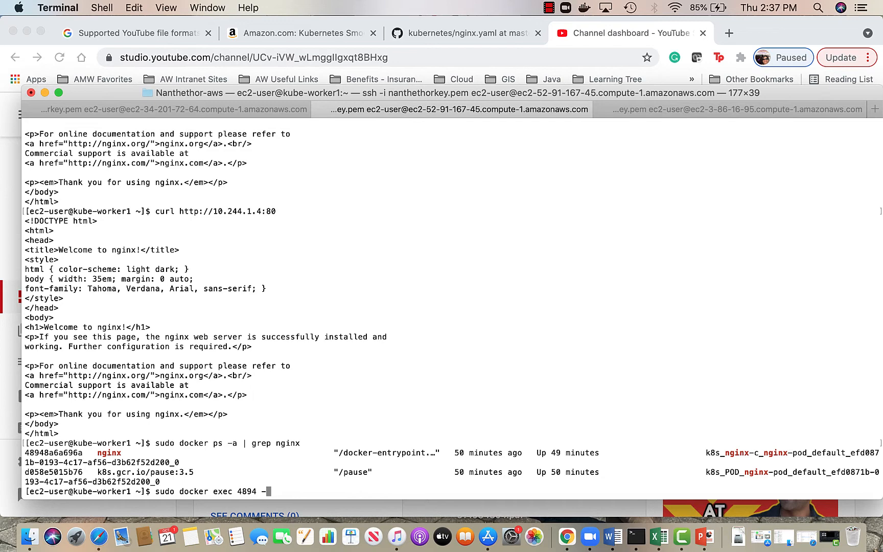
text(-it)
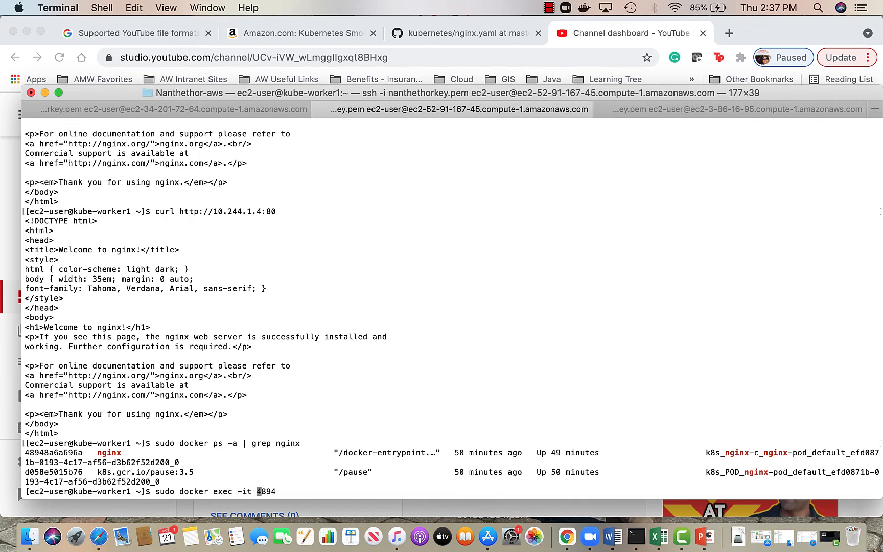
text(sh)
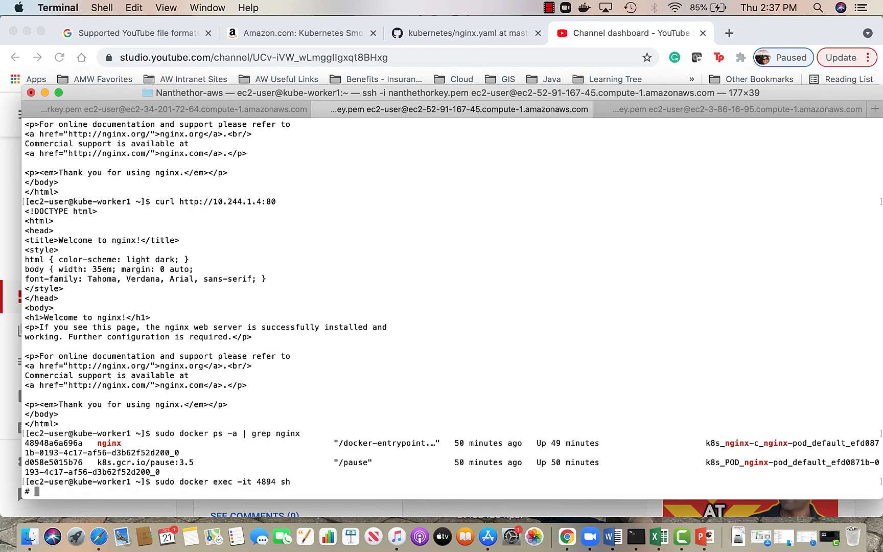
text(ls)
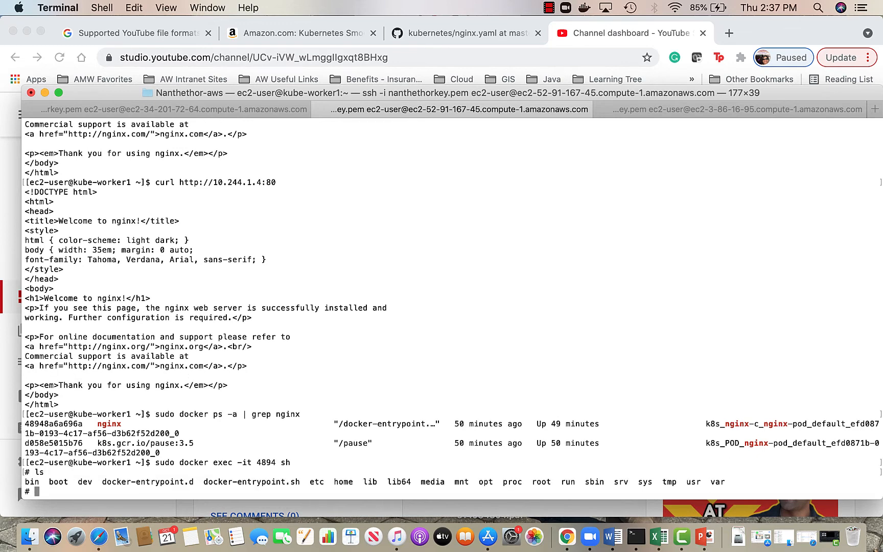
text(curl)
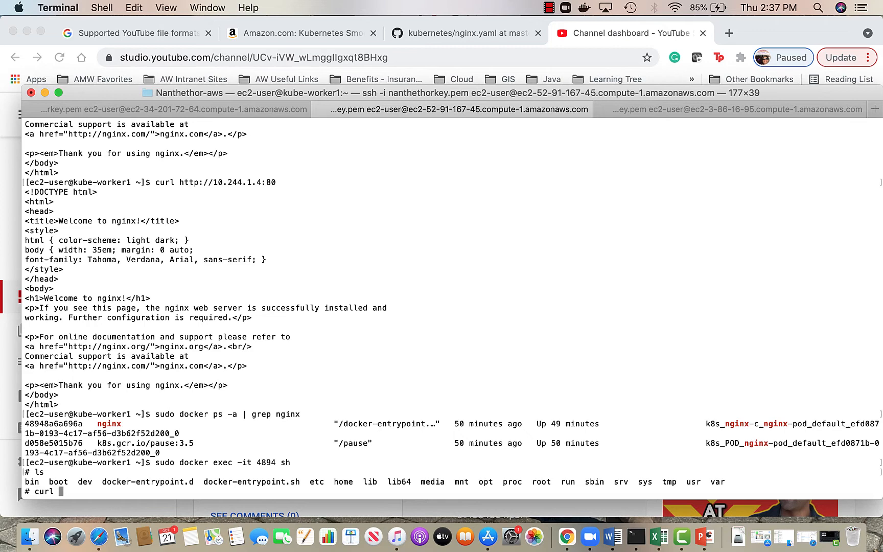
text(http://)
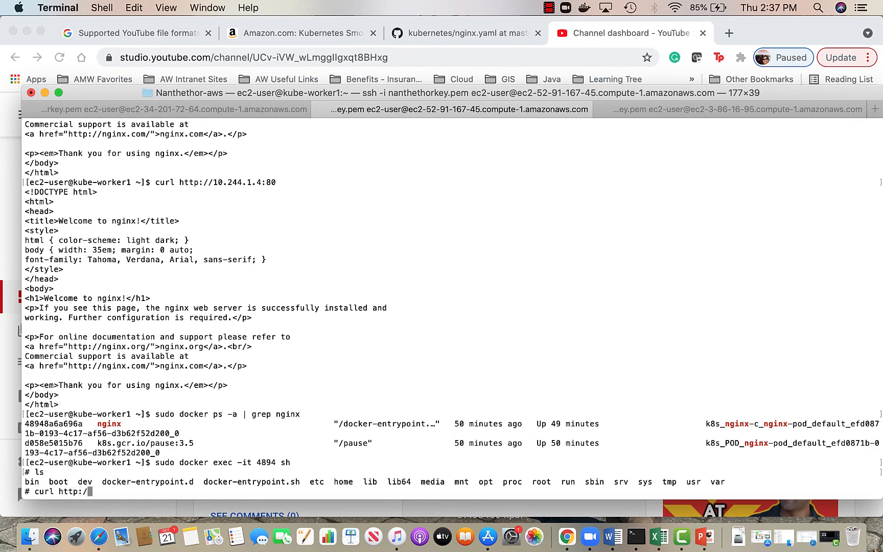
text(localh)
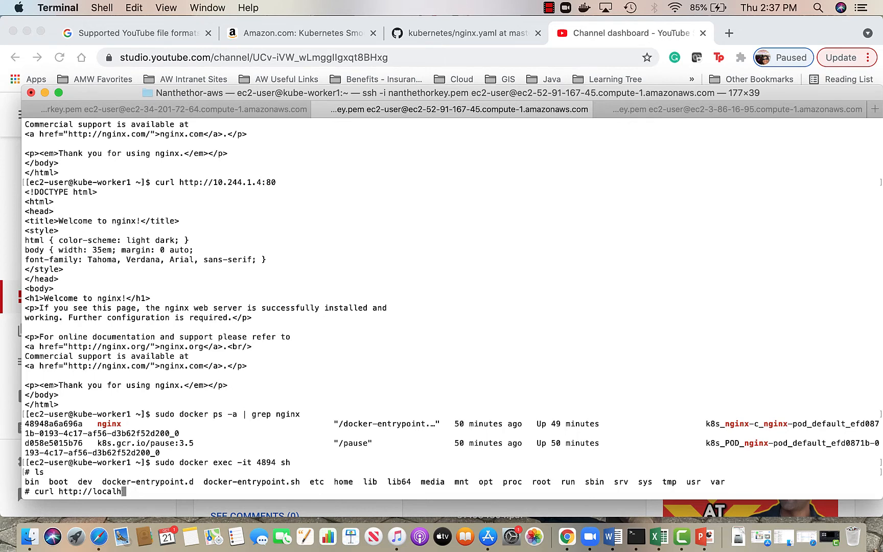
key(Return)
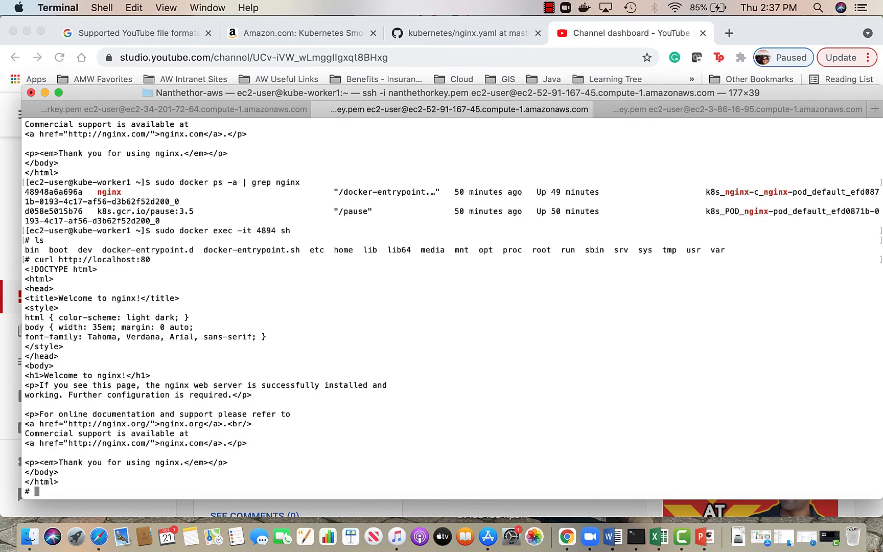
text(e)
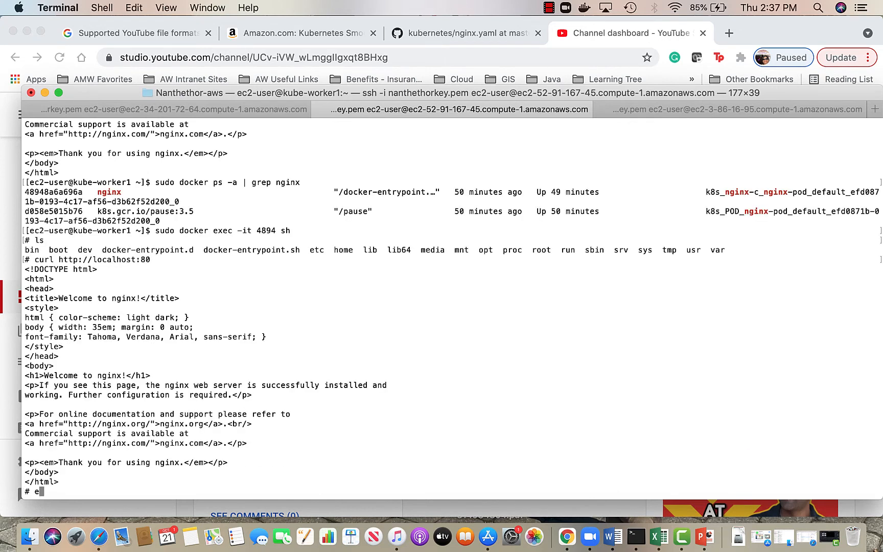
text(exit)
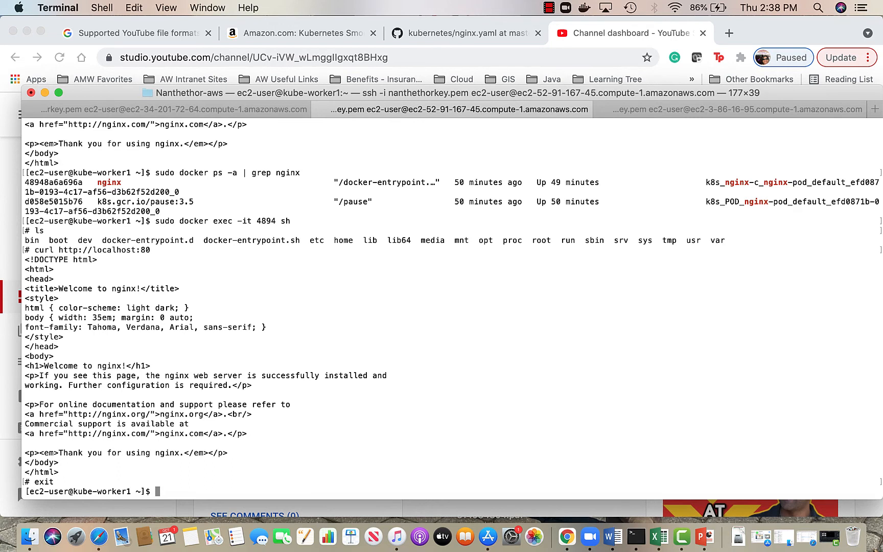
mouse_move(183, 110)
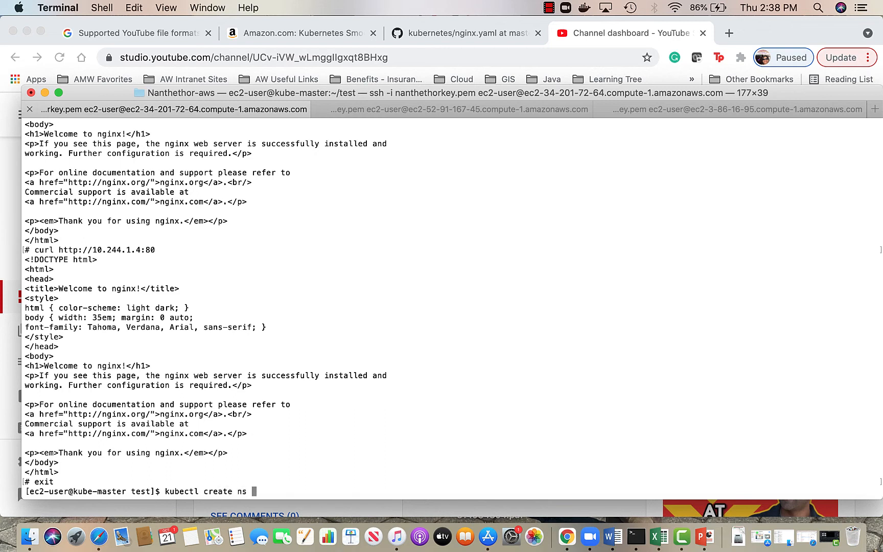
Create the 'dev' namespace with kubectl and list namespaces to see it Active.
text(dev)
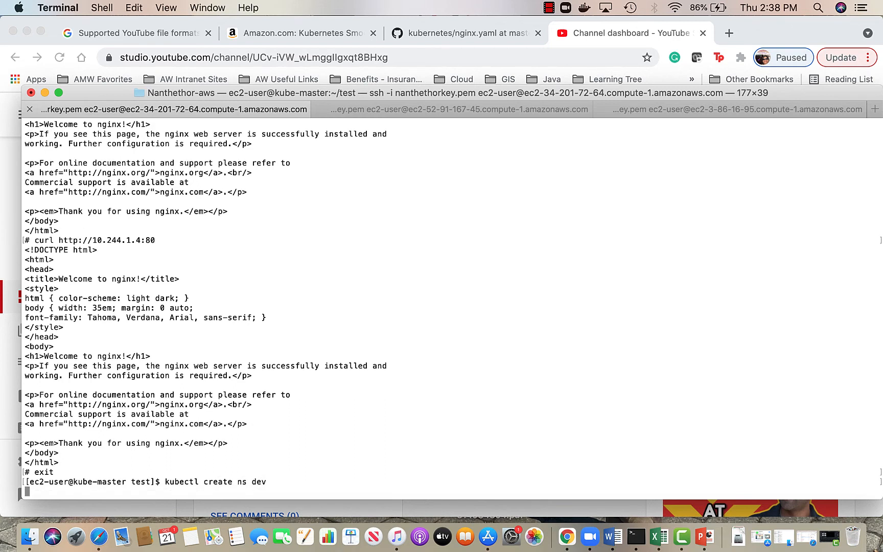
text(kubect)
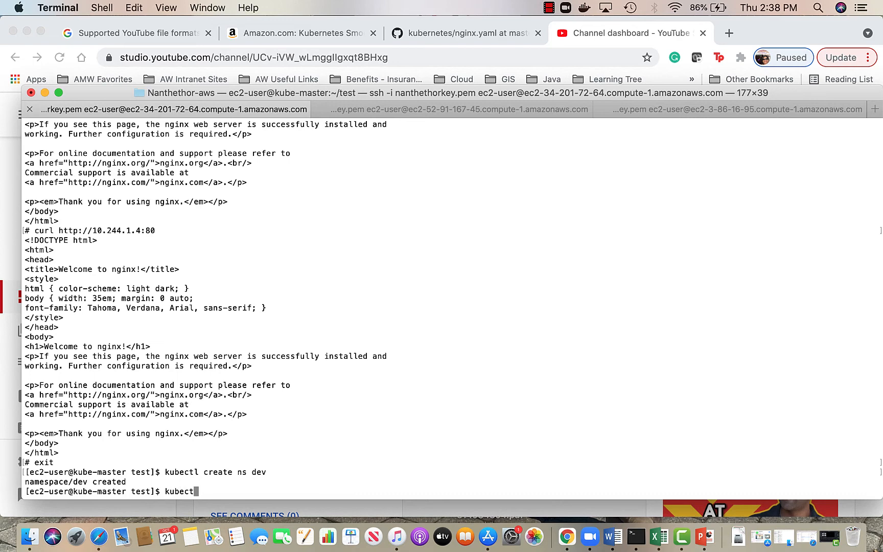
text(get ns)
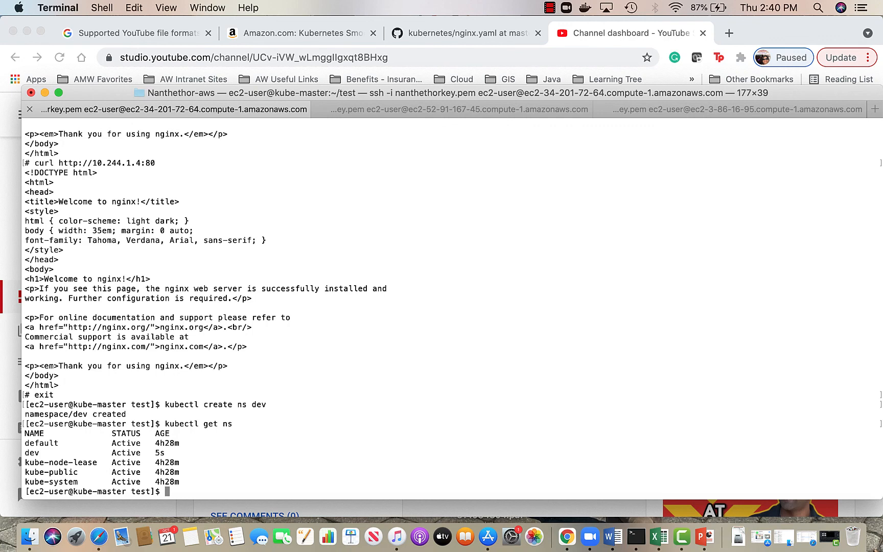
click(549, 7)
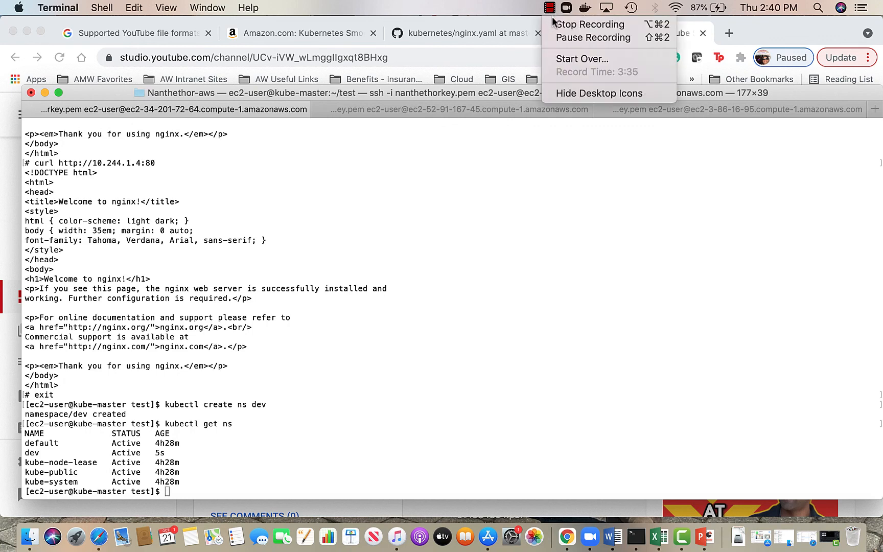